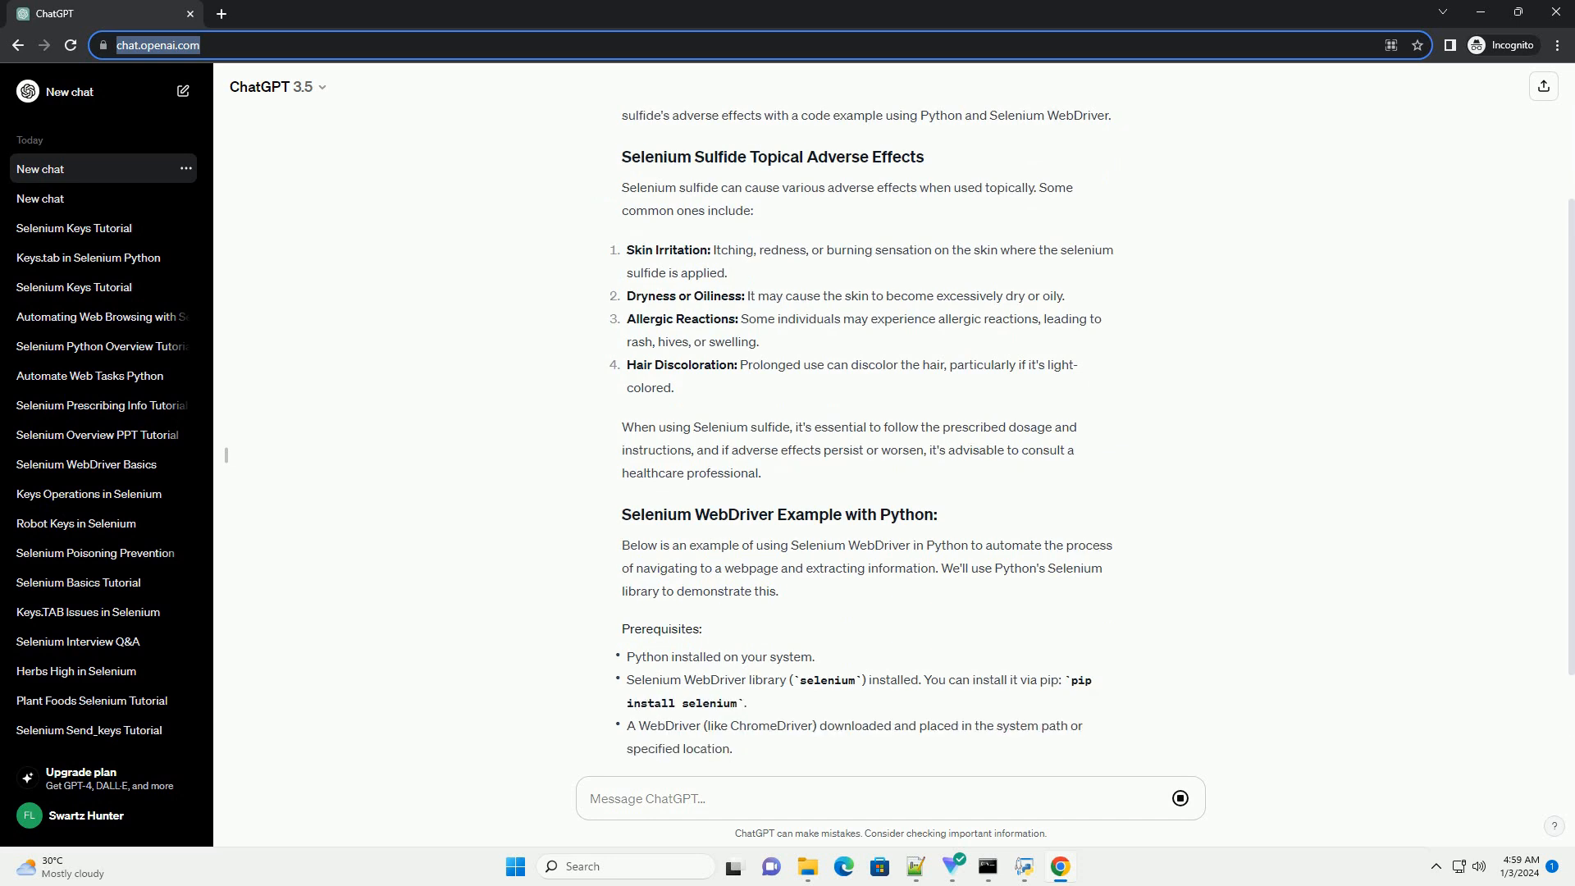
{"action": "scroll", "scroll_direction": "down", "scroll_amount": 3}
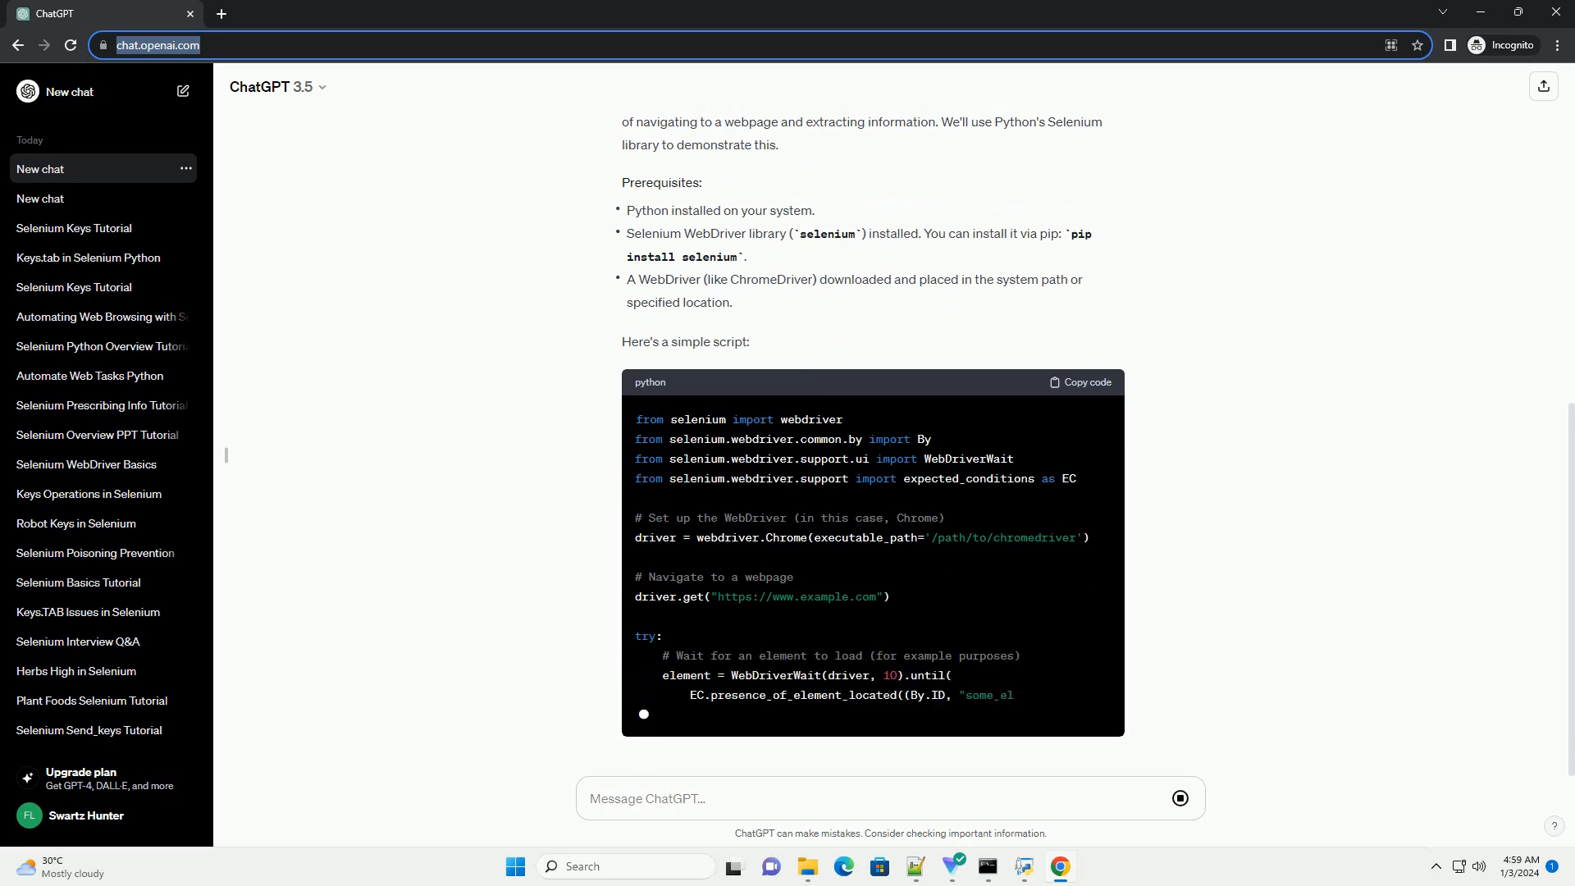
{"action": "scroll", "scroll_direction": "down", "scroll_amount": 3}
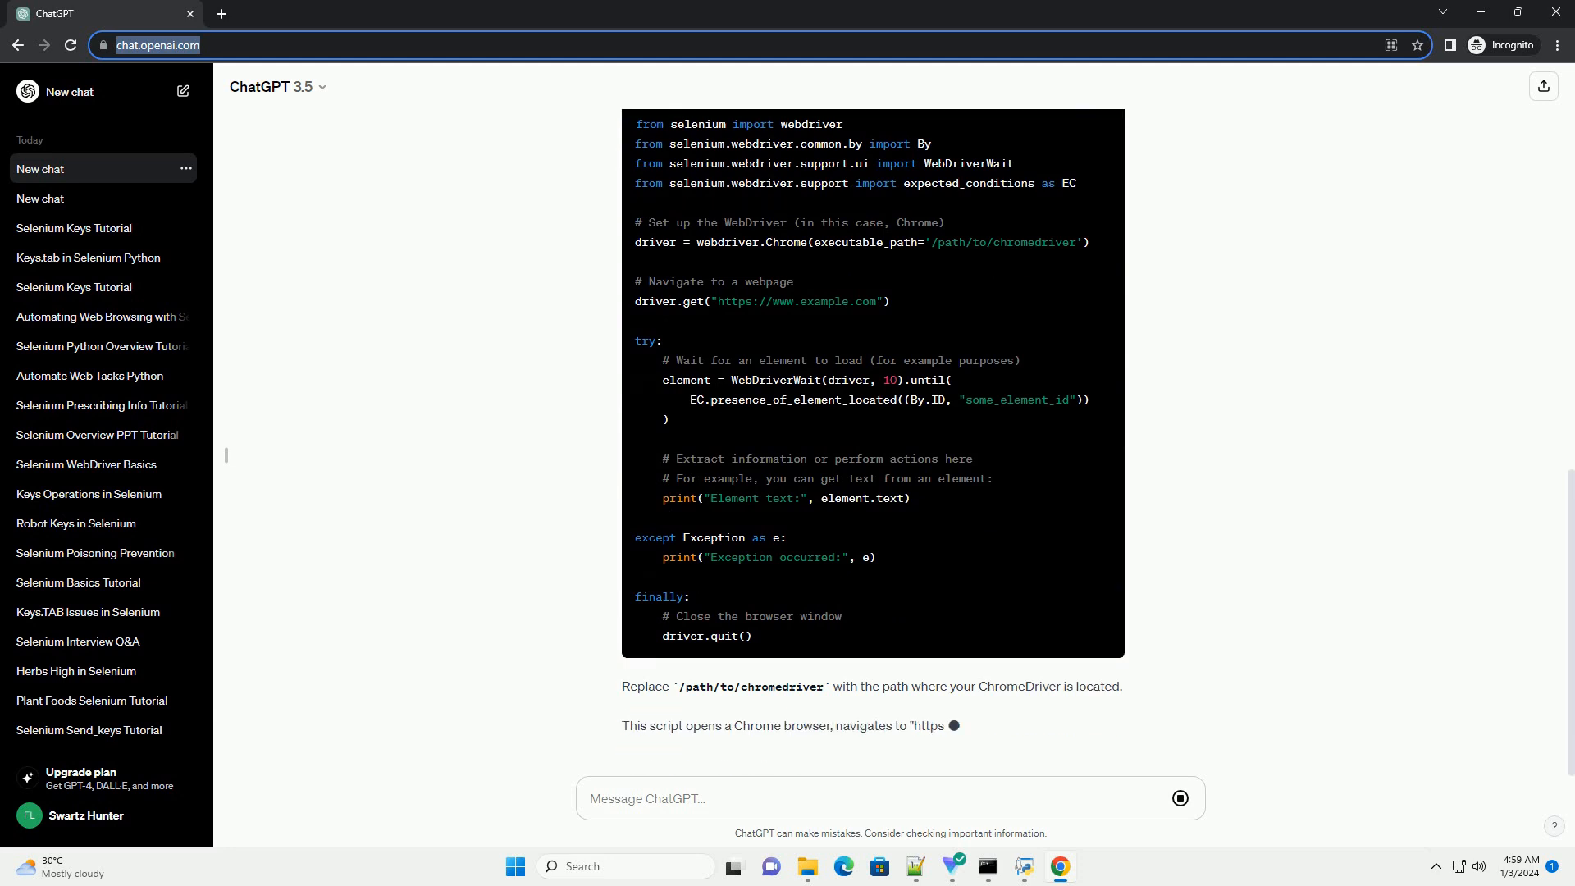
{"action": "scroll", "scroll_direction": "down", "scroll_amount": 3}
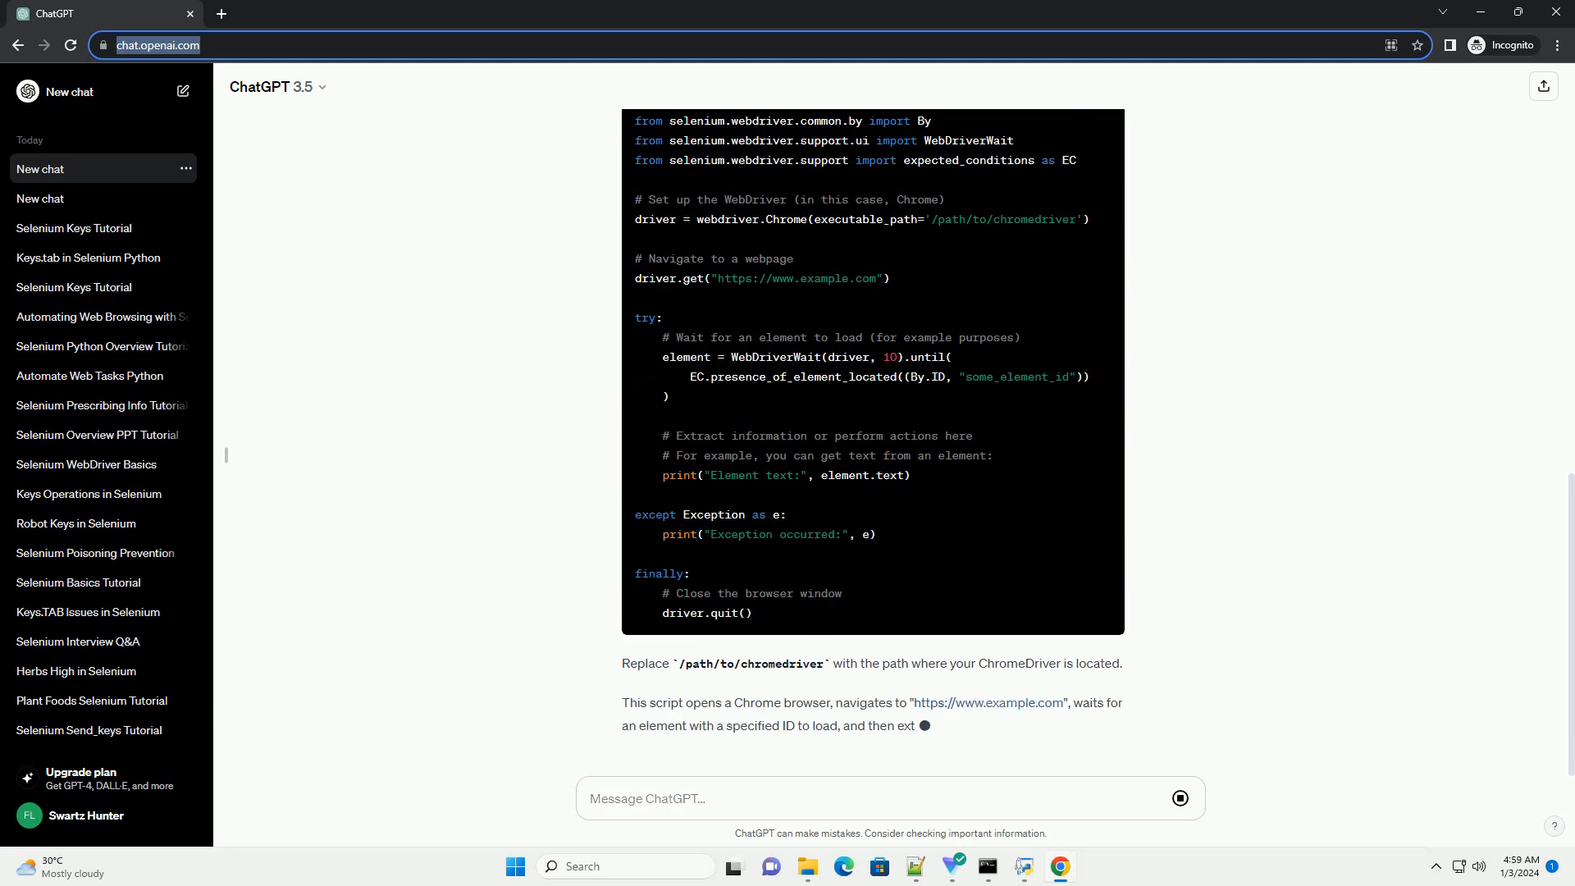
{"action": "scroll", "scroll_direction": "down", "scroll_amount": 3}
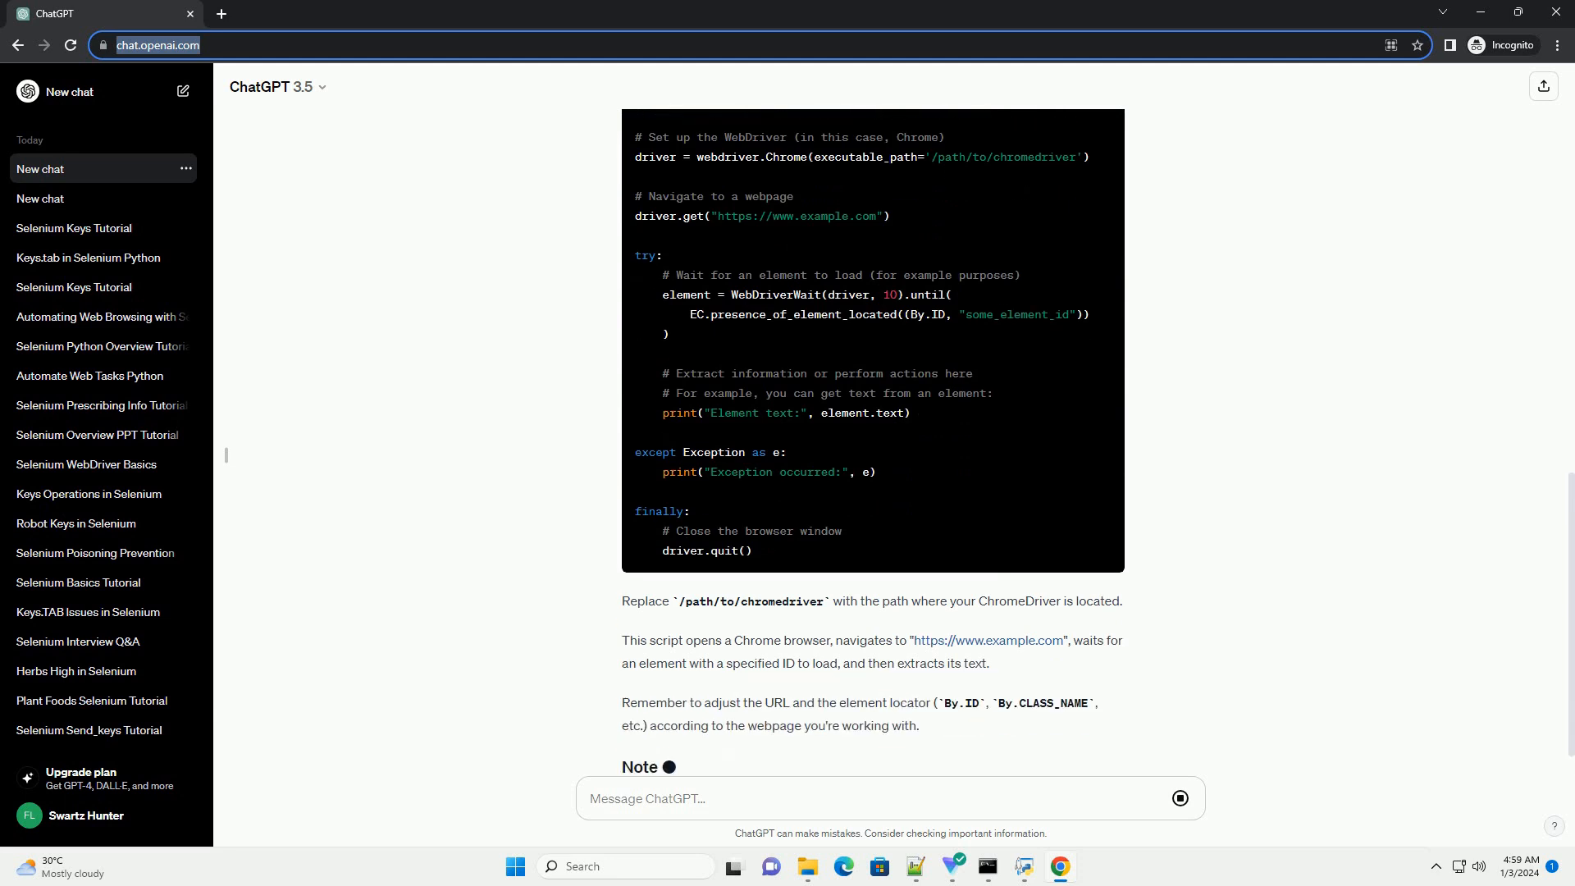
{"action": "scroll", "scroll_direction": "down", "scroll_amount": 3}
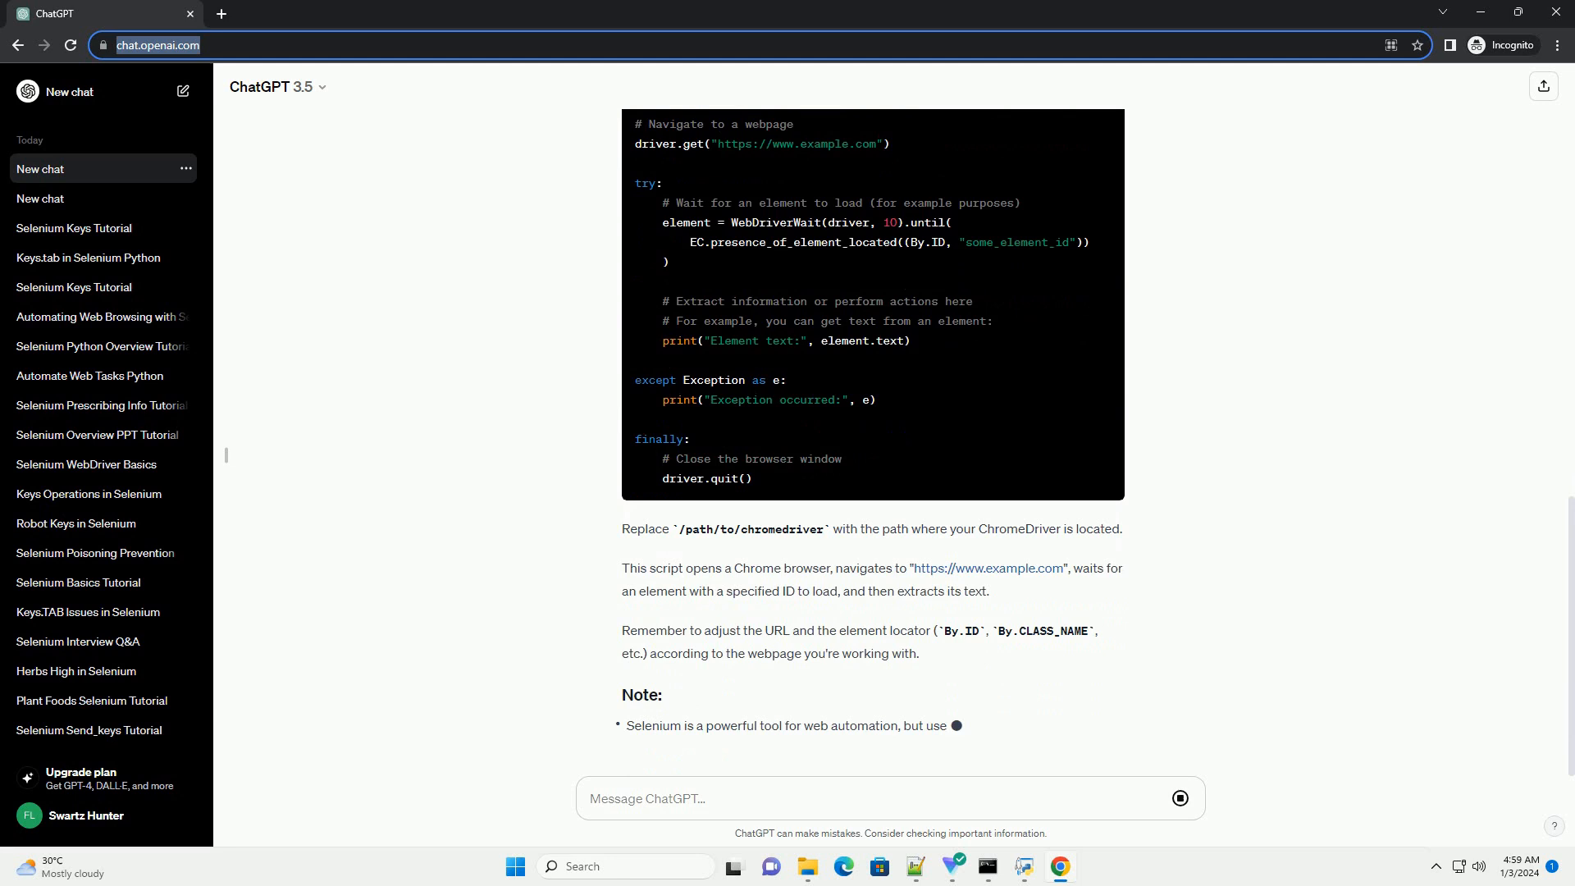